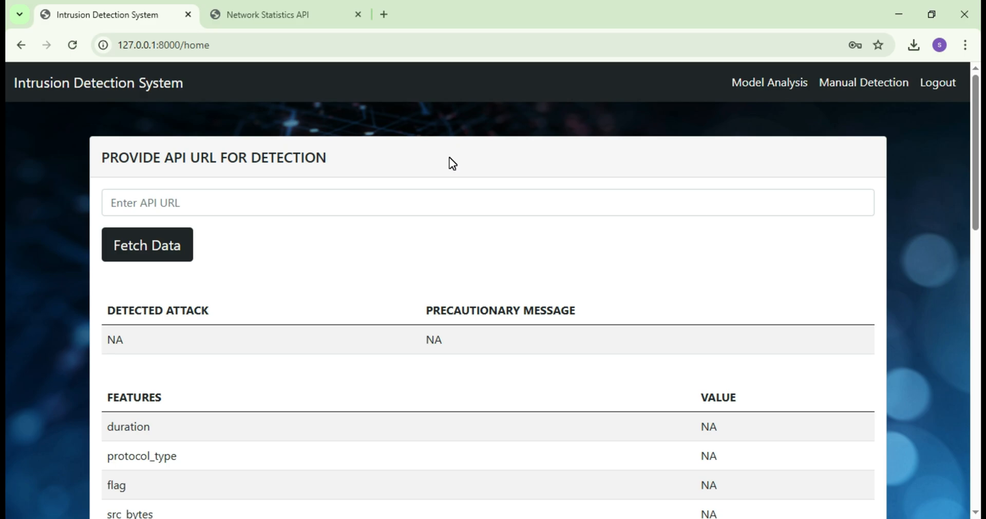
# Switch from the intrusion detection app to the Network Statistics API site.
pyautogui.scroll(-3)
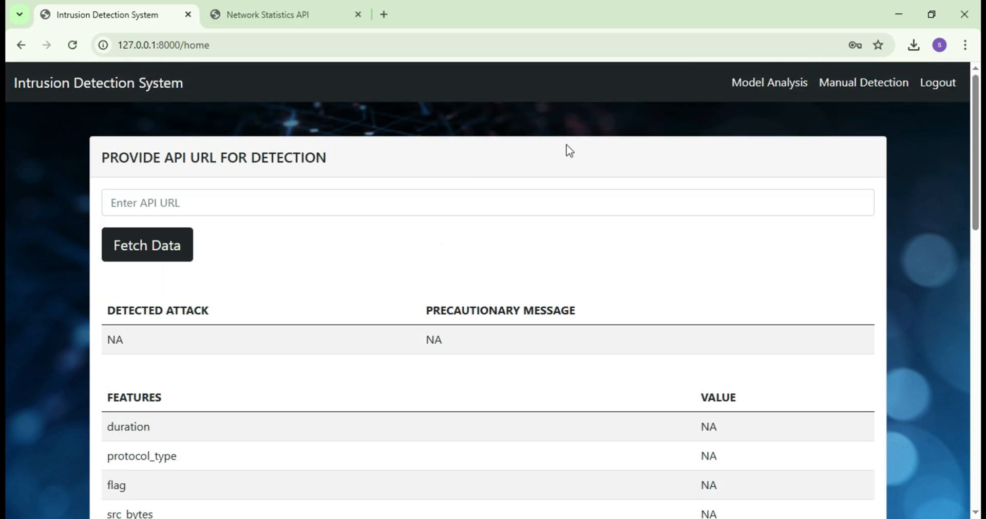
pyautogui.click(863, 82)
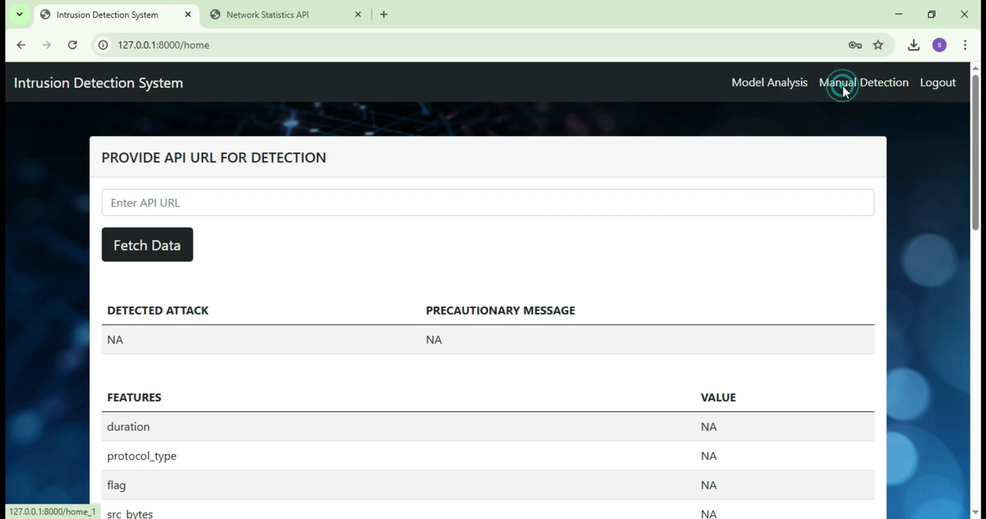
pyautogui.click(870, 83)
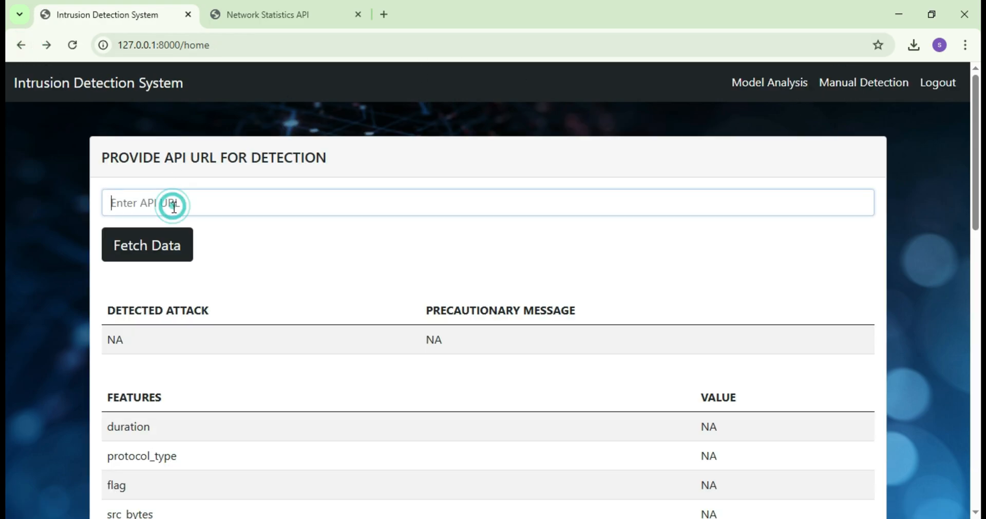
pyautogui.click(286, 15)
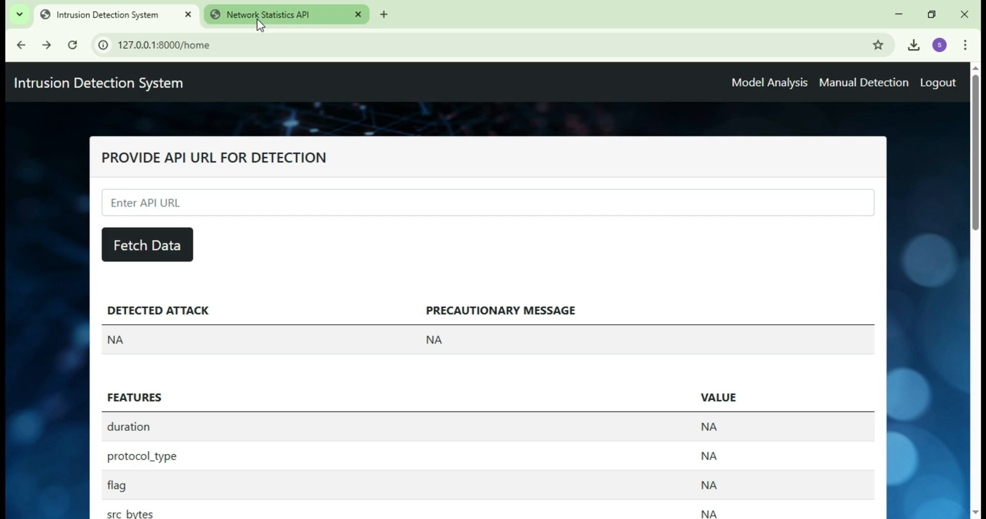
pyautogui.click(283, 14)
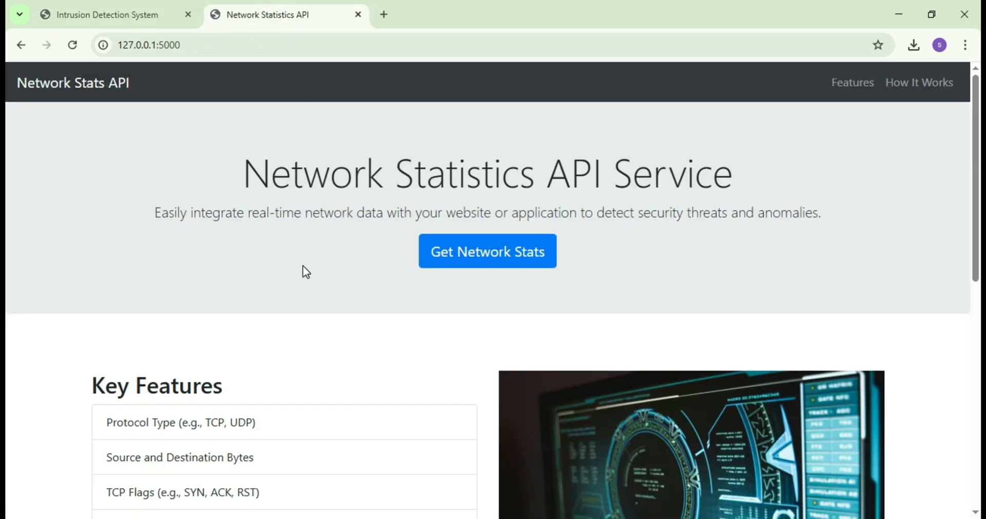
# Review How It Works, request Get Network Stats and select the network-stats endpoint URL.
pyautogui.scroll(-3)
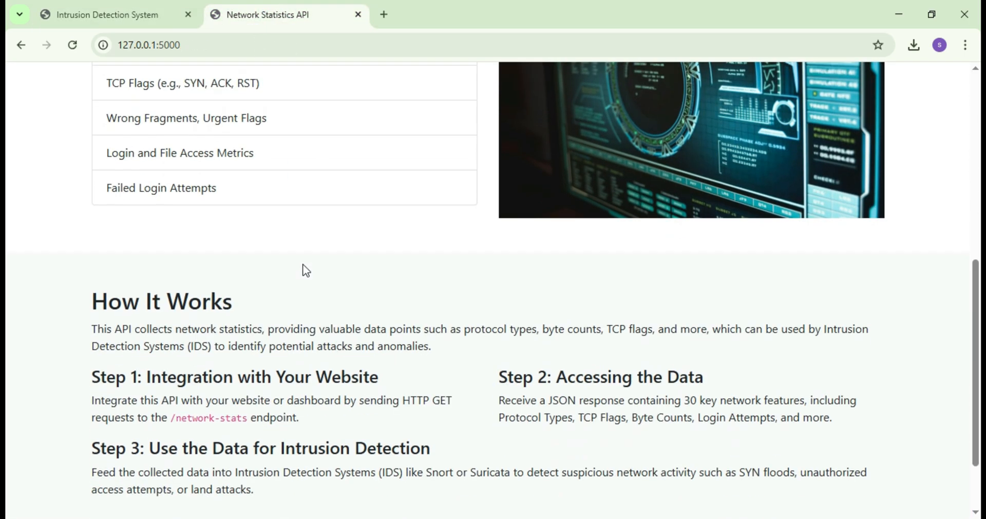
pyautogui.scroll(-3)
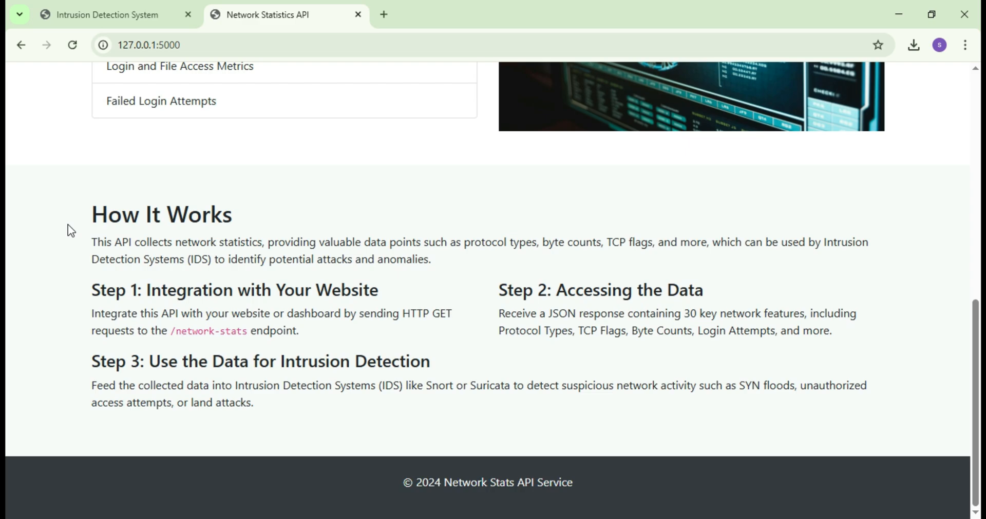
pyautogui.click(510, 356)
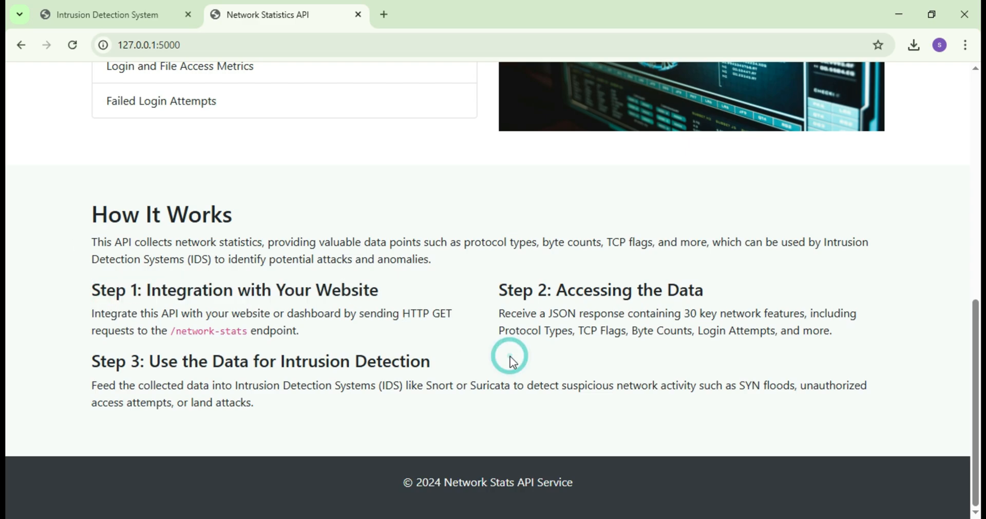
pyautogui.scroll(3)
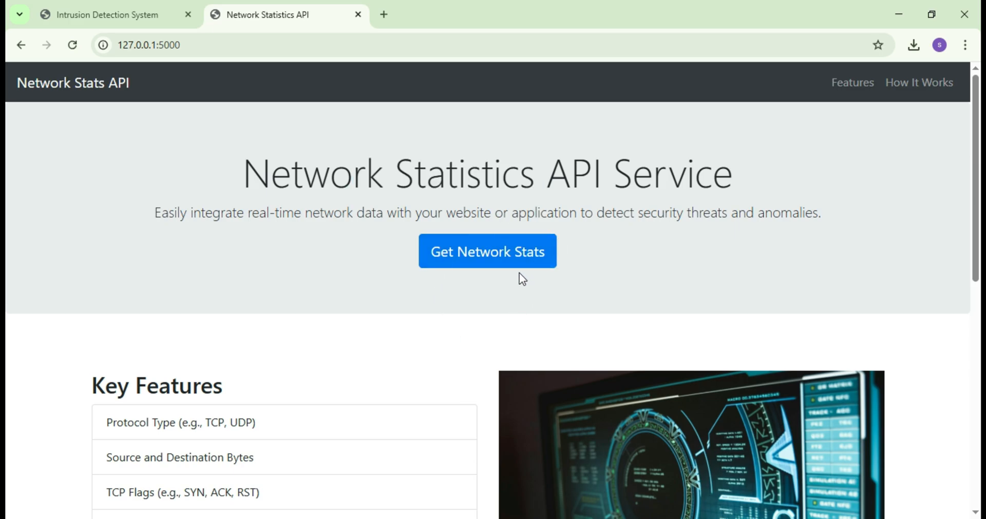
pyautogui.click(487, 250)
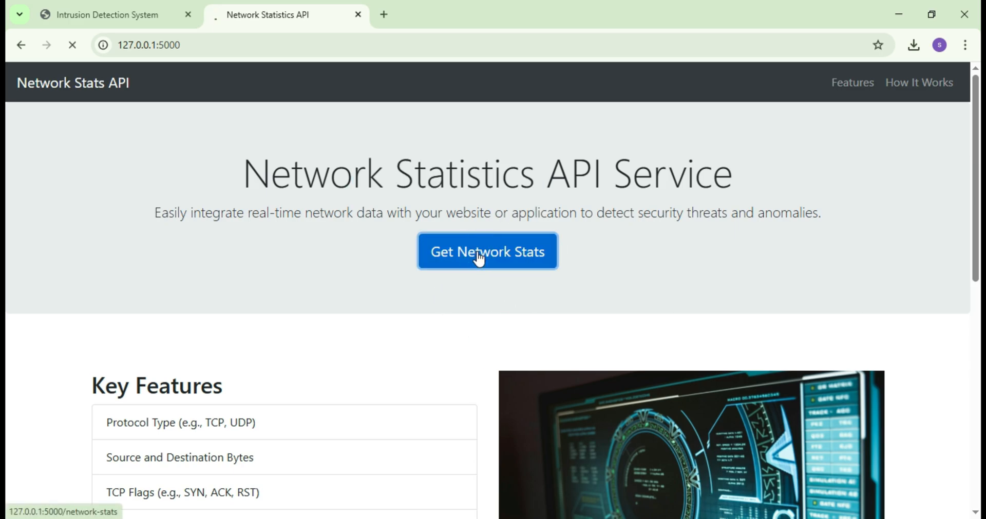
pyautogui.click(486, 252)
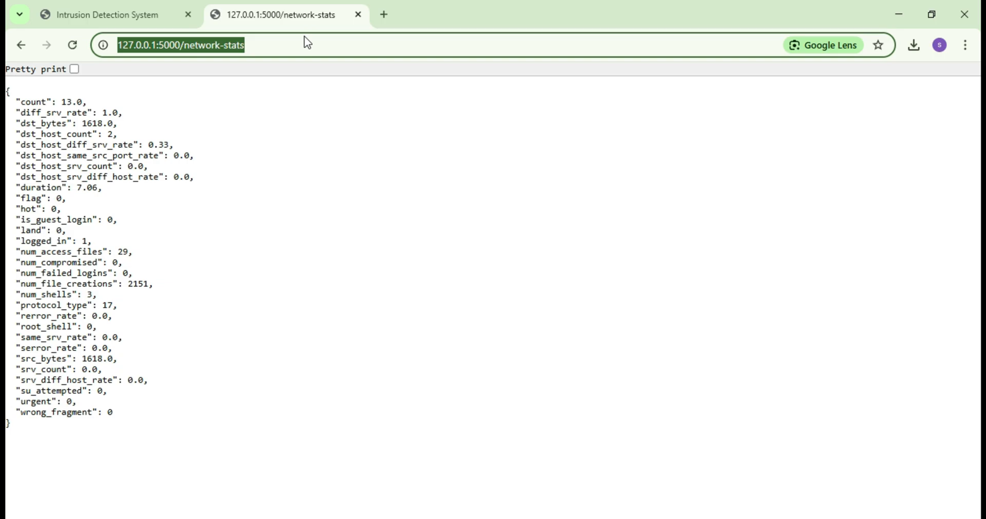
# Fetch data from the network-stats URL and view the normal detection result table.
pyautogui.click(113, 14)
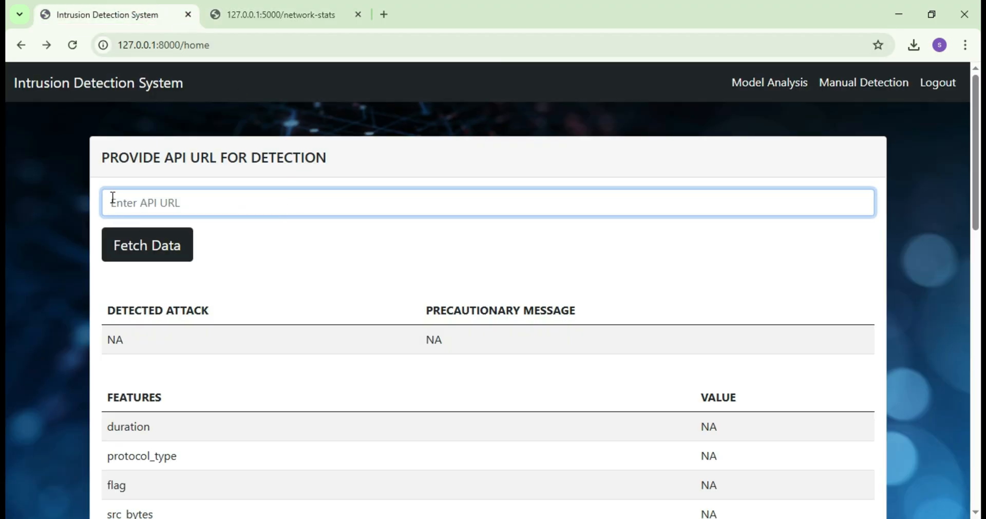
pyautogui.click(147, 245)
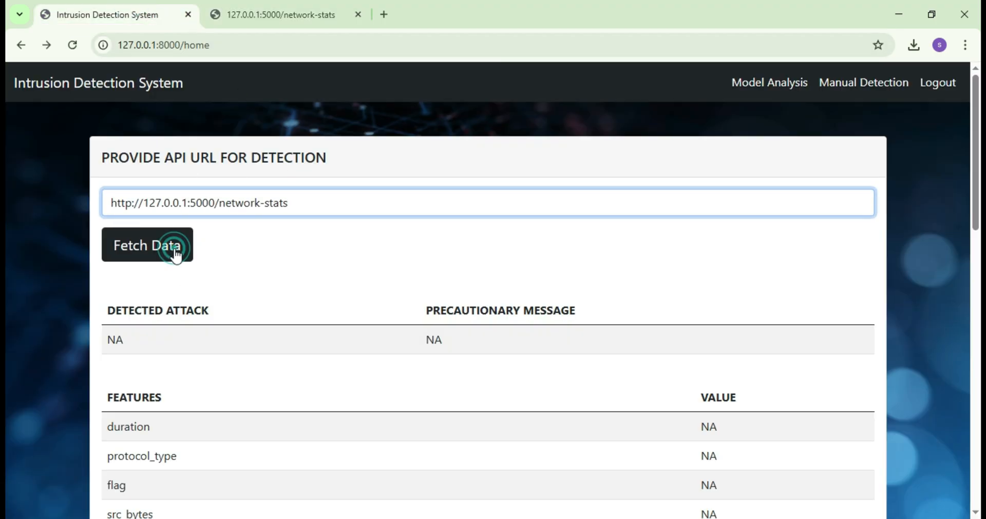
pyautogui.click(147, 245)
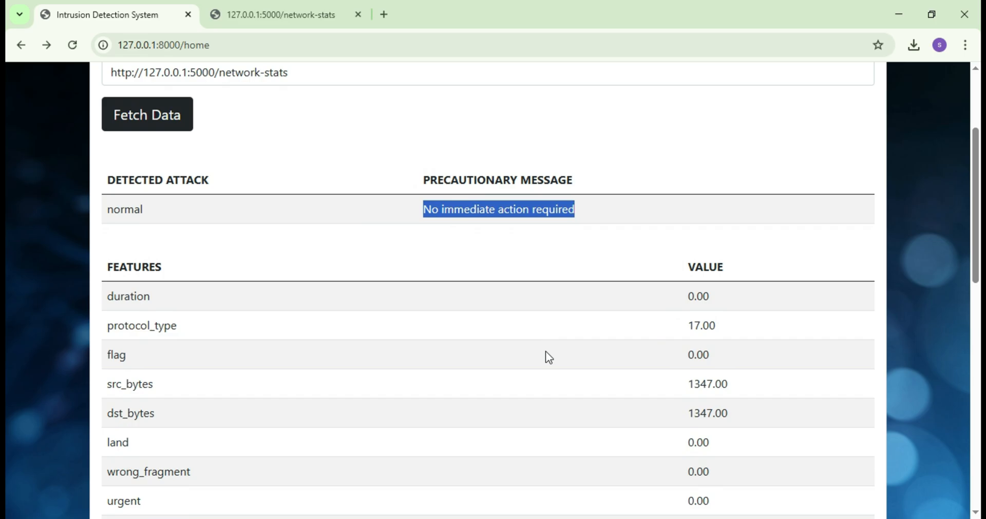
pyautogui.scroll(-3)
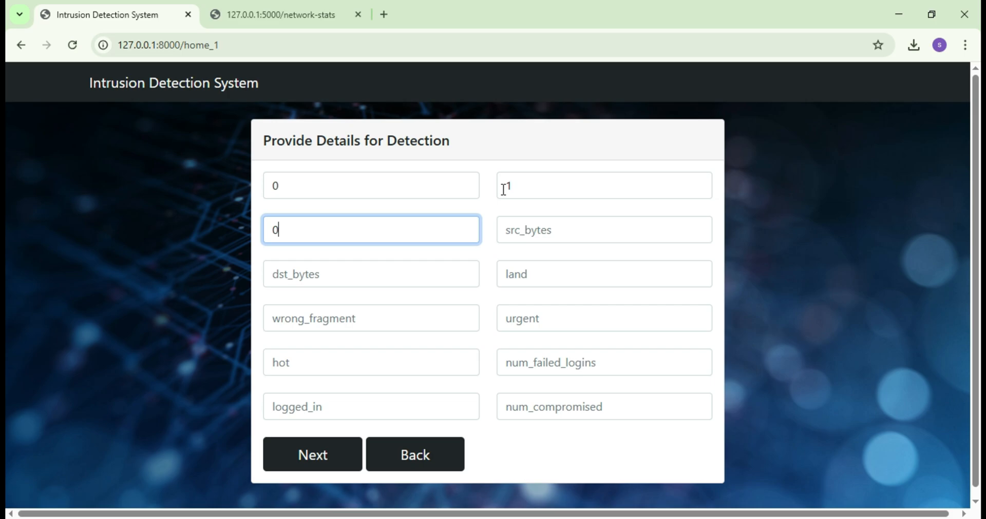
# Submit the manual feature pages, run Detect Attack and acknowledge the 'normal' verdict.
pyautogui.click(312, 454)
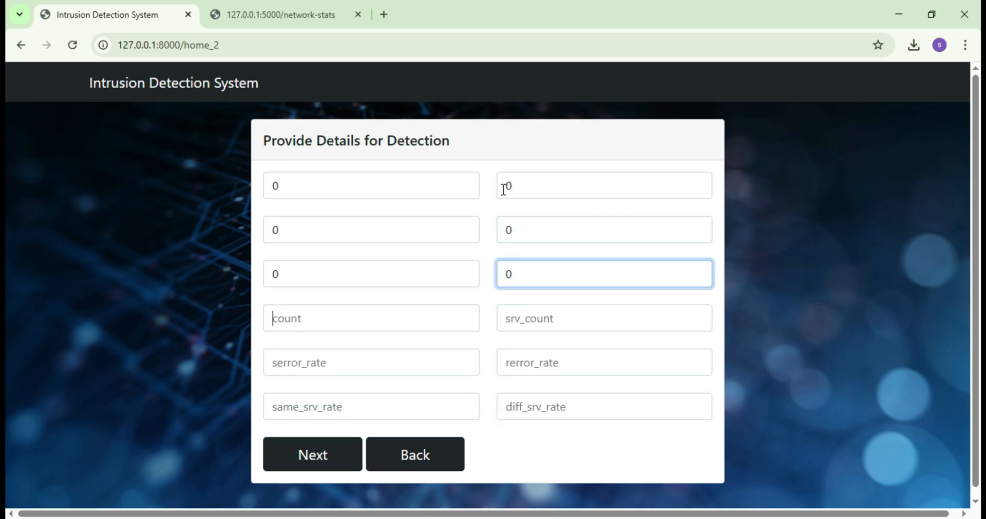
pyautogui.click(312, 454)
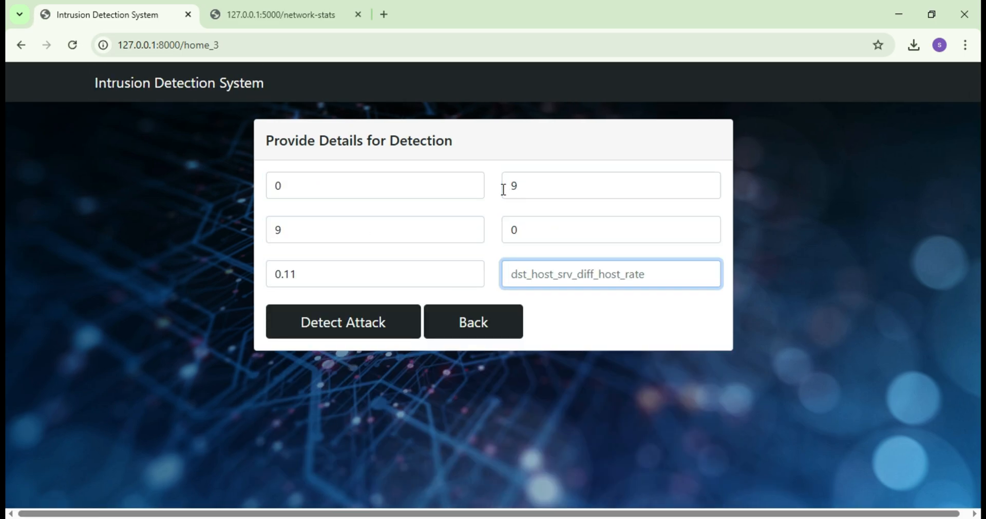
pyautogui.click(343, 322)
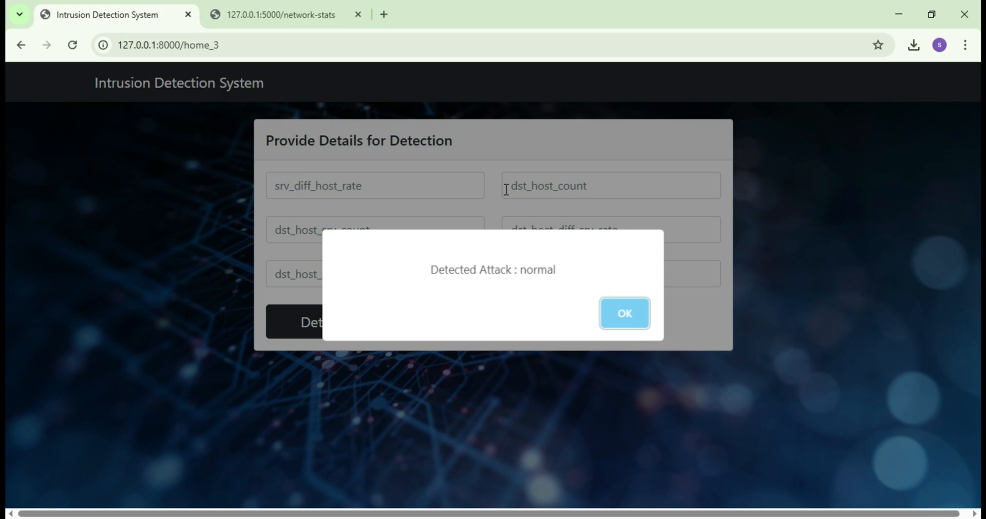
pyautogui.moveTo(429, 269); pyautogui.dragTo(550, 269)
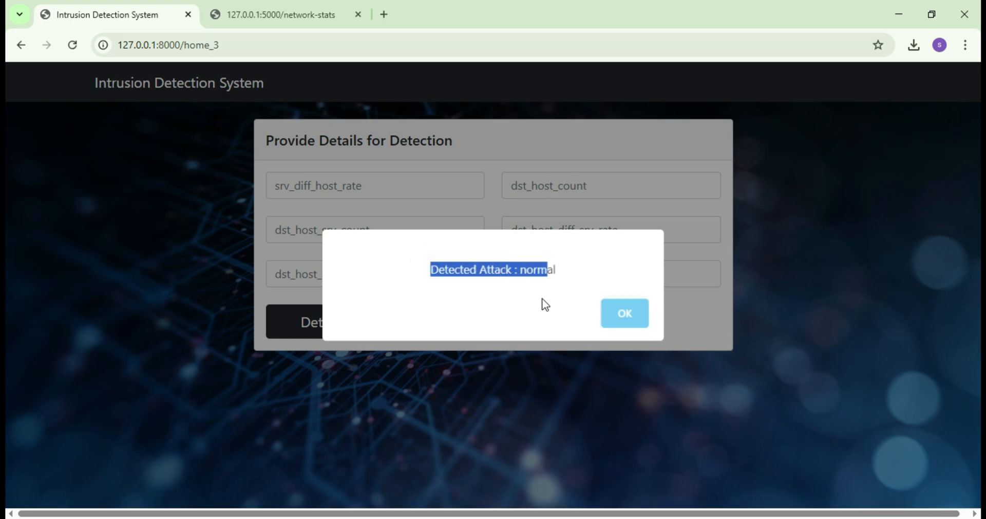
pyautogui.click(623, 314)
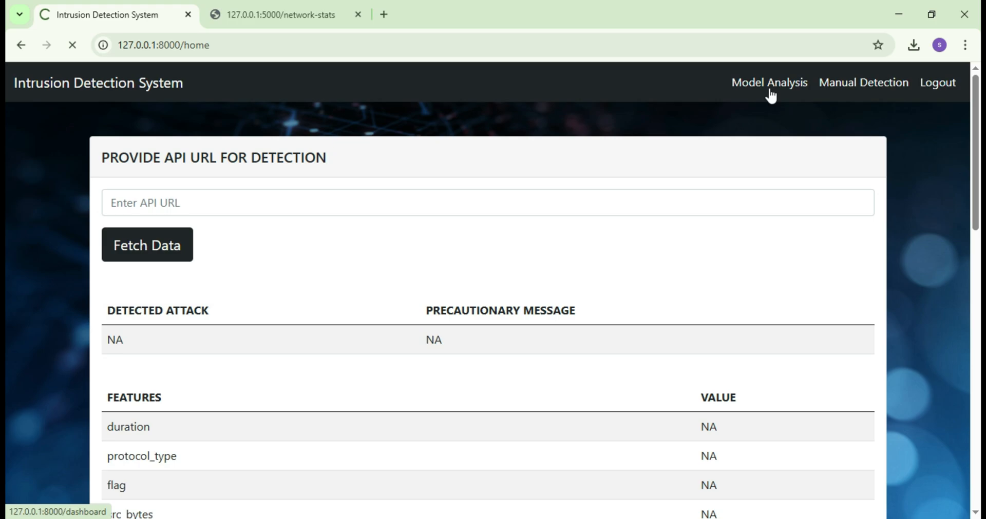
# Visit Model Analysis, then review script.py, views.py and dashboard.html in VS Code.
pyautogui.click(768, 82)
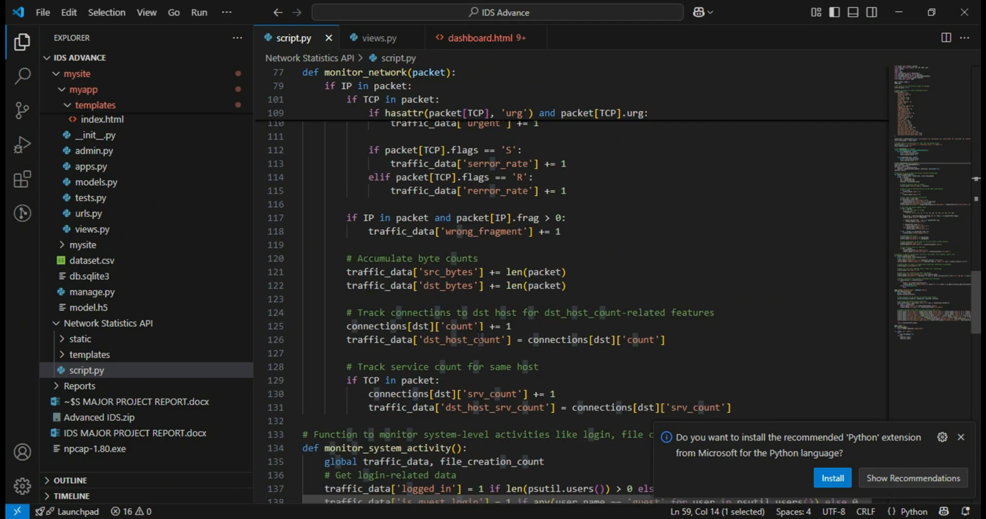
pyautogui.click(379, 38)
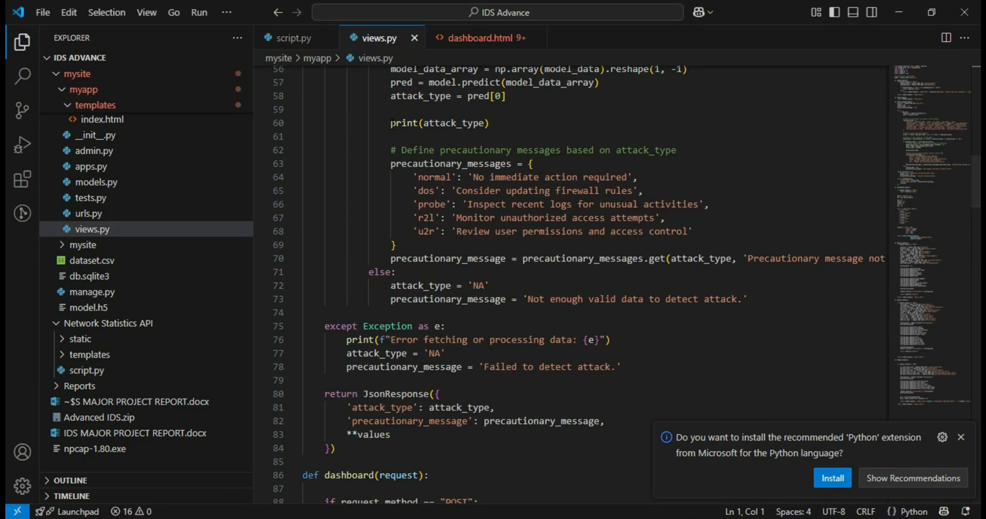
pyautogui.scroll(-3)
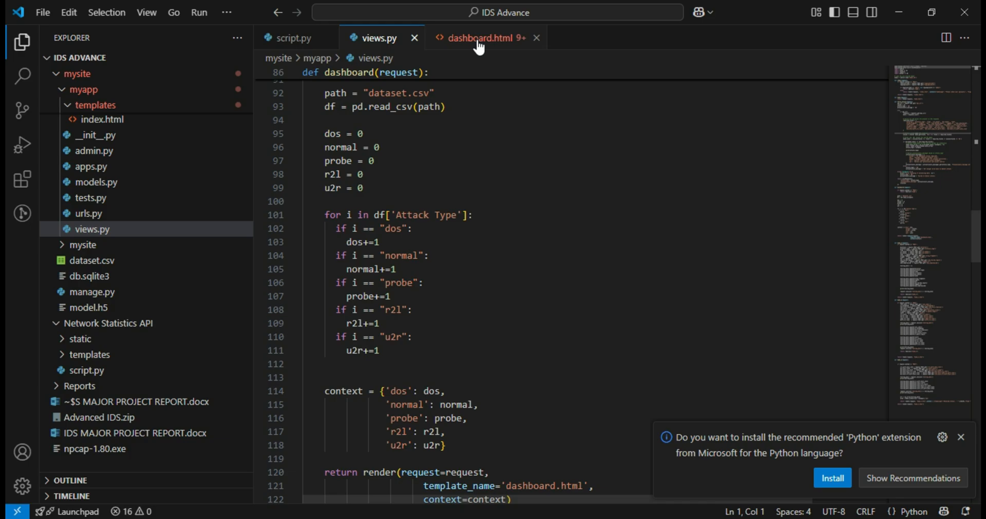
pyautogui.click(480, 37)
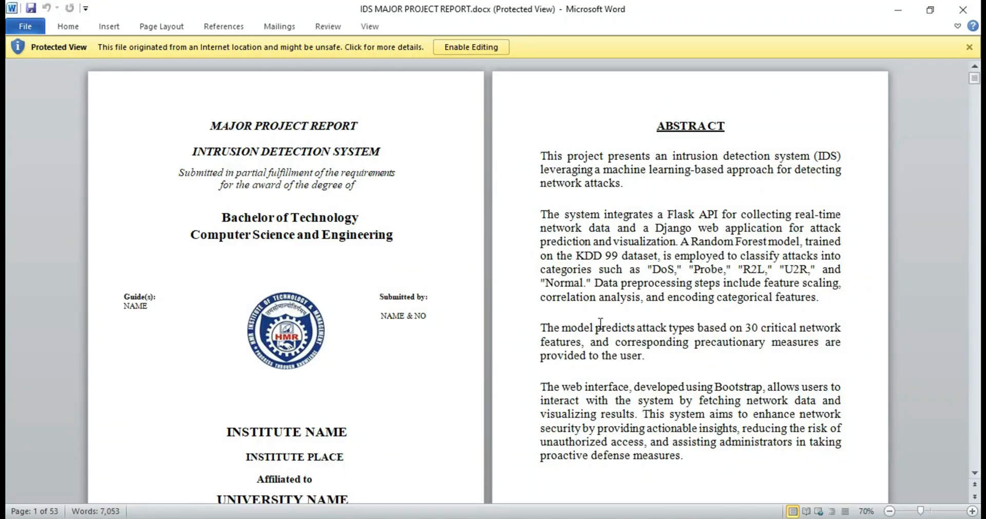
# Scroll the IDS report through its abstract, contents, figure list and Chapter 1 start.
pyautogui.scroll(-3)
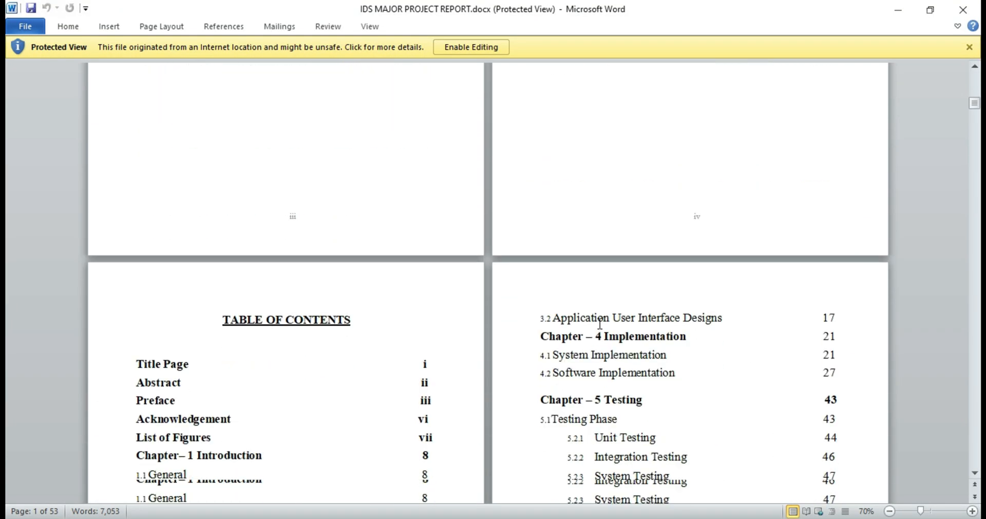
pyautogui.scroll(-3)
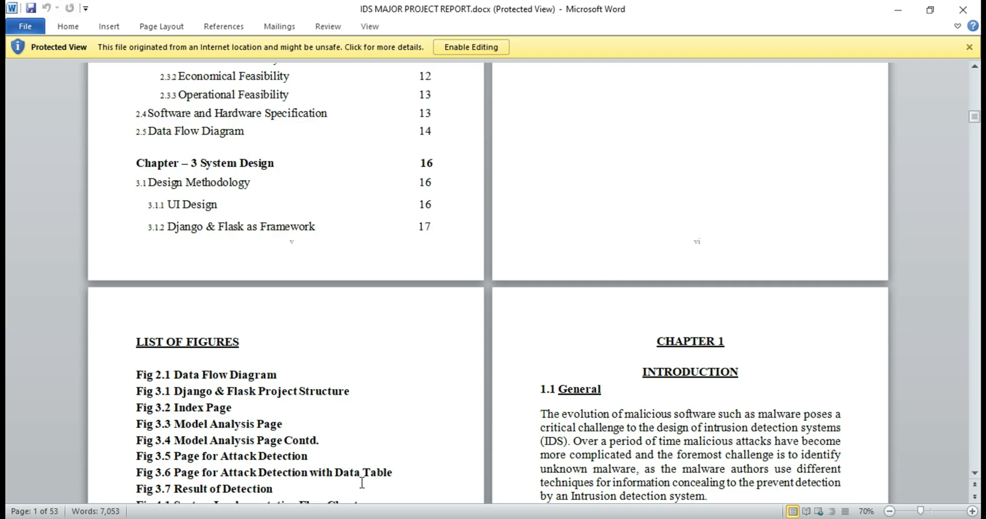